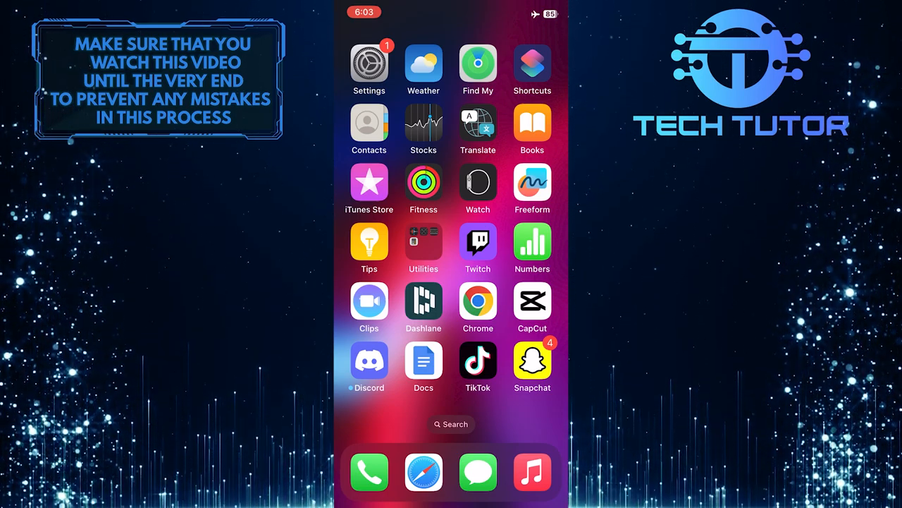
Step: Launch Settings and go to the Sounds & Haptics page
click(369, 64)
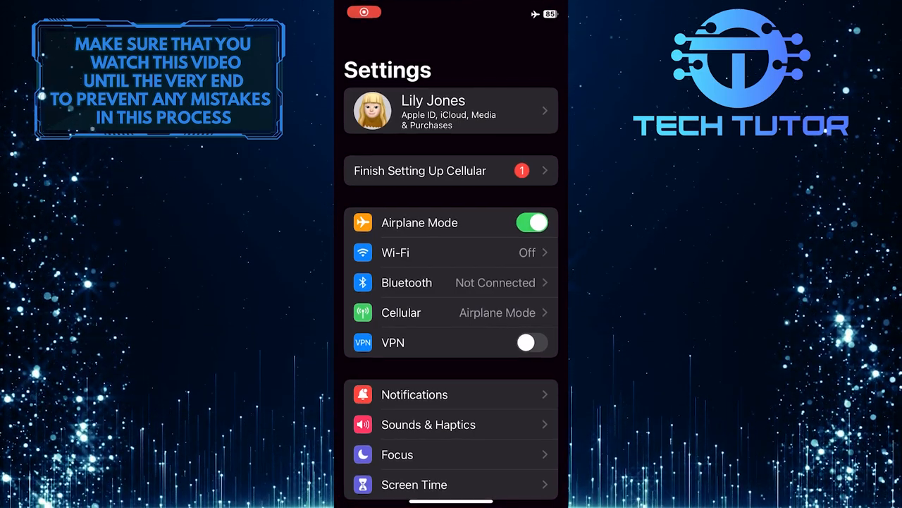
scroll(down, 3)
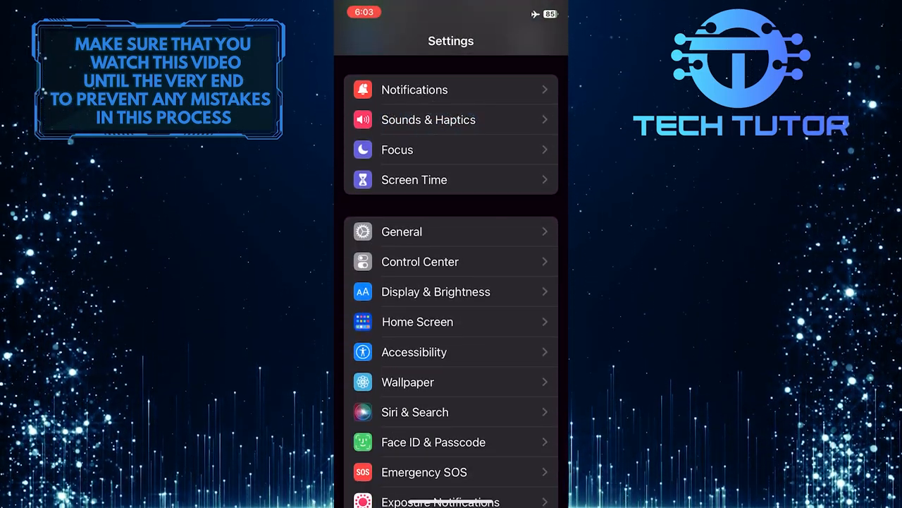
click(452, 119)
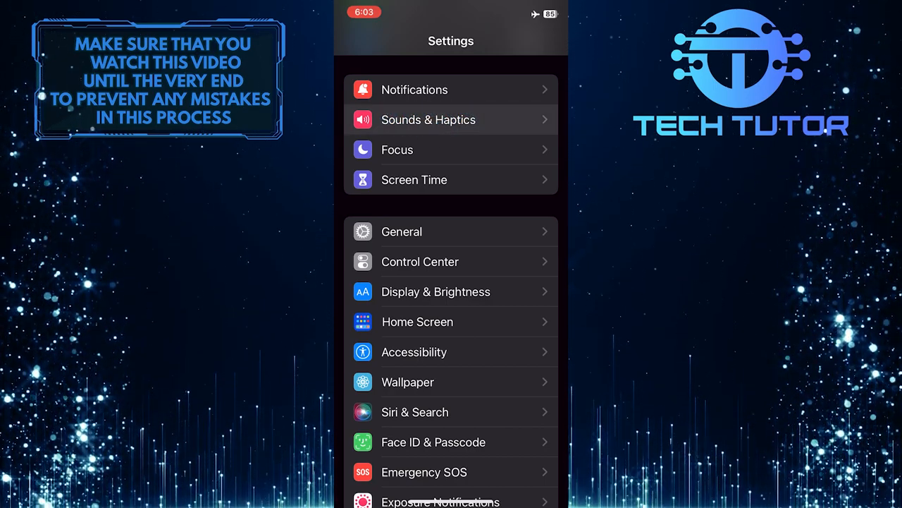
click(428, 120)
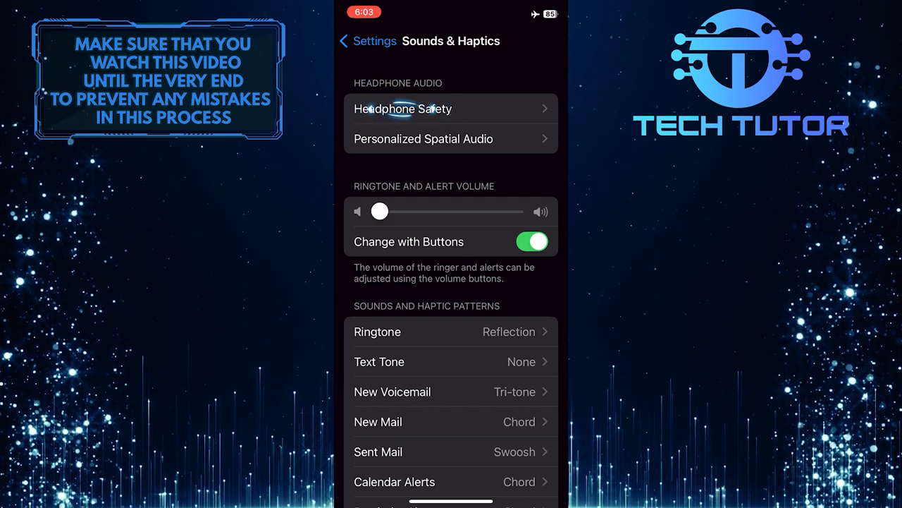
Step: In Headphone Safety, enable Reduce Loud Sounds and set the limit to 100 dB
click(403, 108)
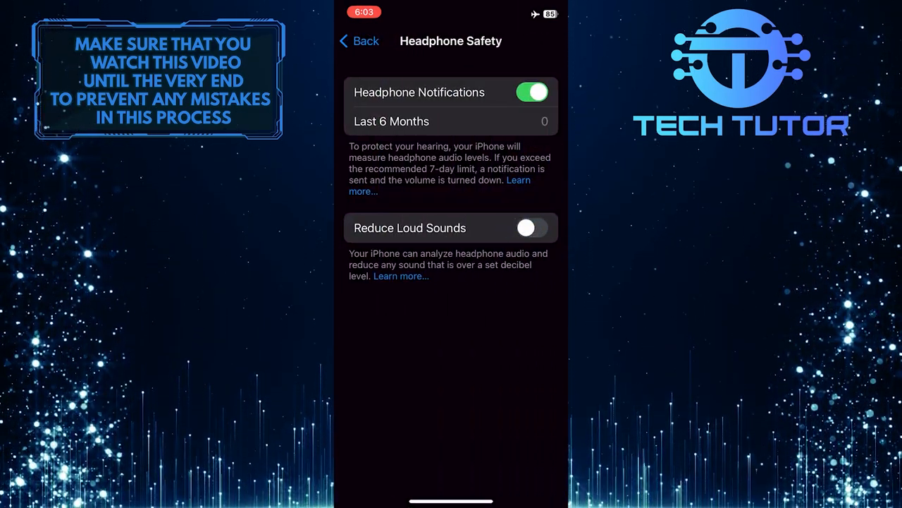
click(532, 227)
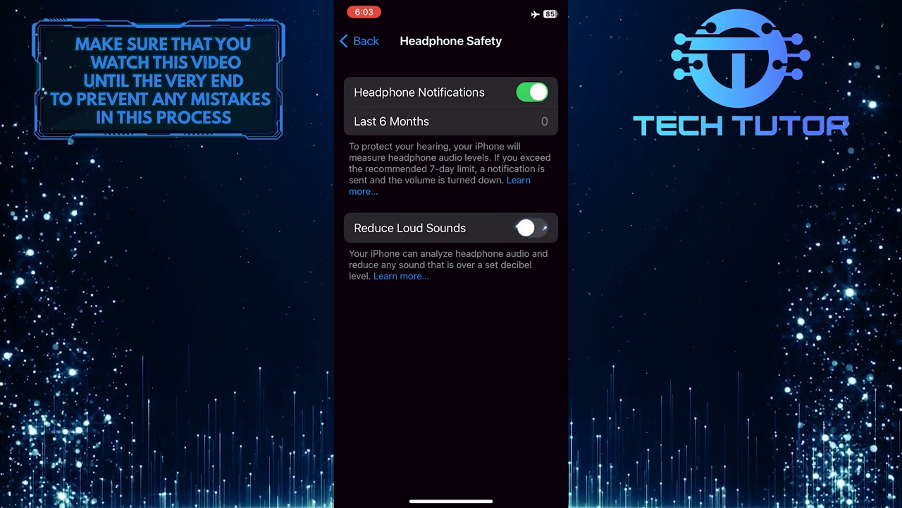
click(532, 228)
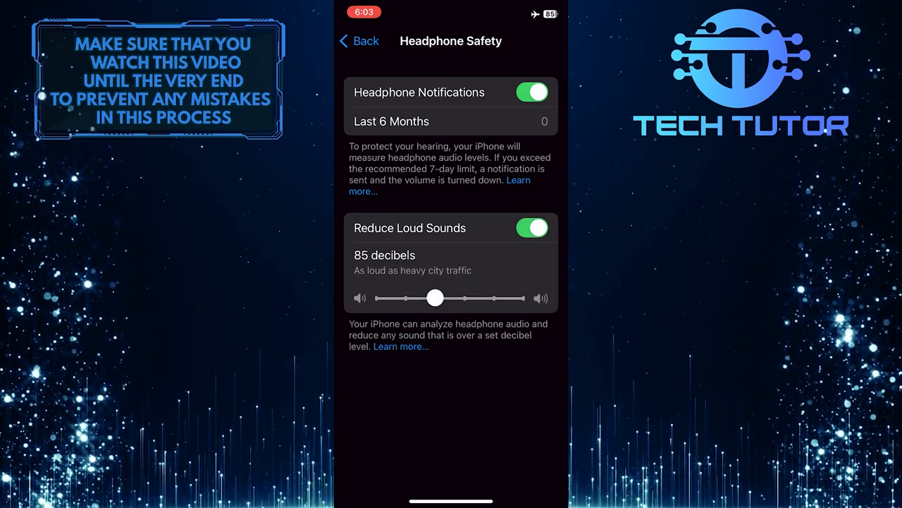
drag(435, 298, 520, 298)
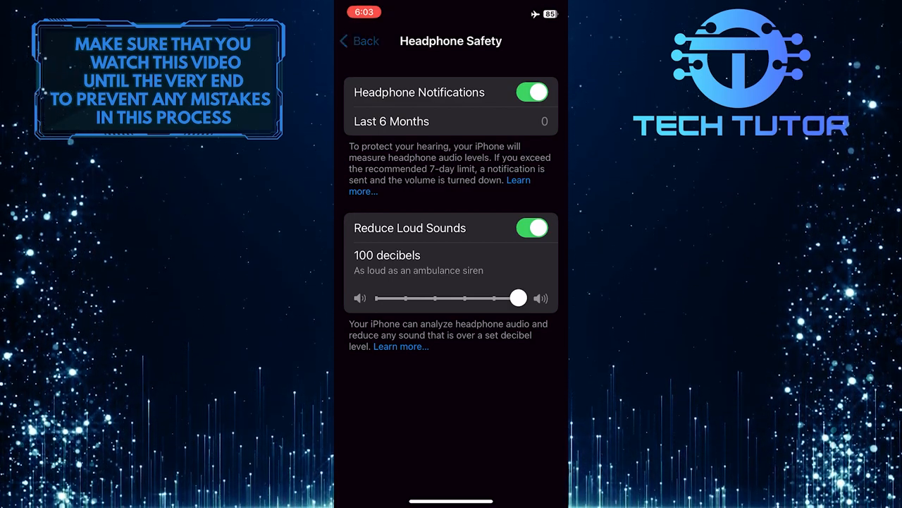
Step: Return to Sounds & Haptics and max out the Ringtone and Alert Volume slider
click(356, 41)
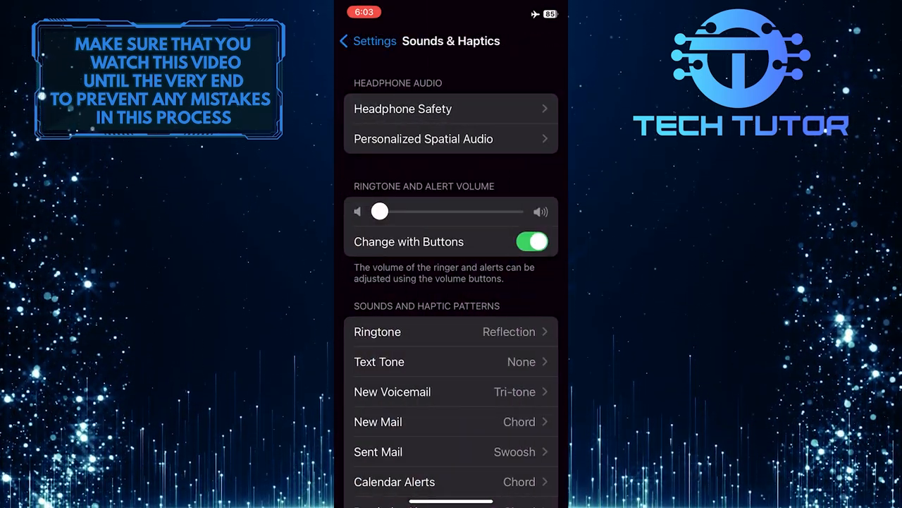
drag(379, 211, 515, 211)
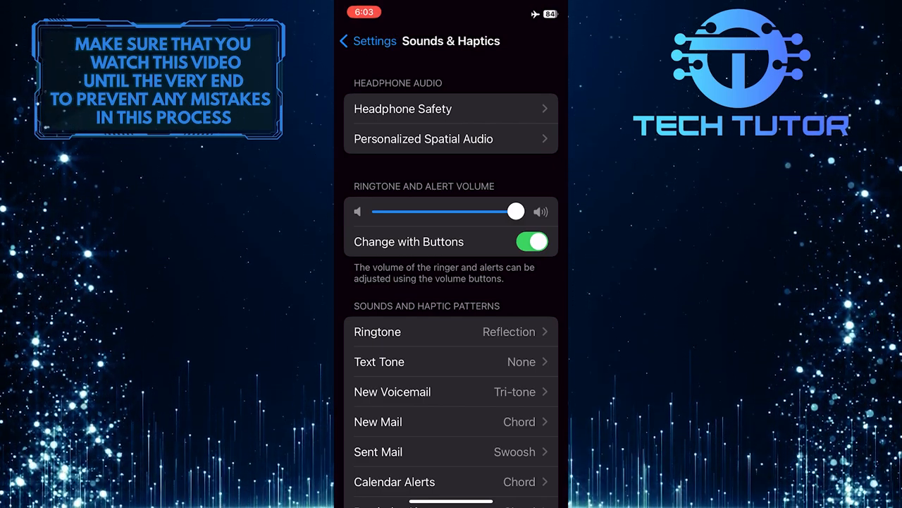
Step: Return to the main Settings list and scroll down to Music
click(367, 41)
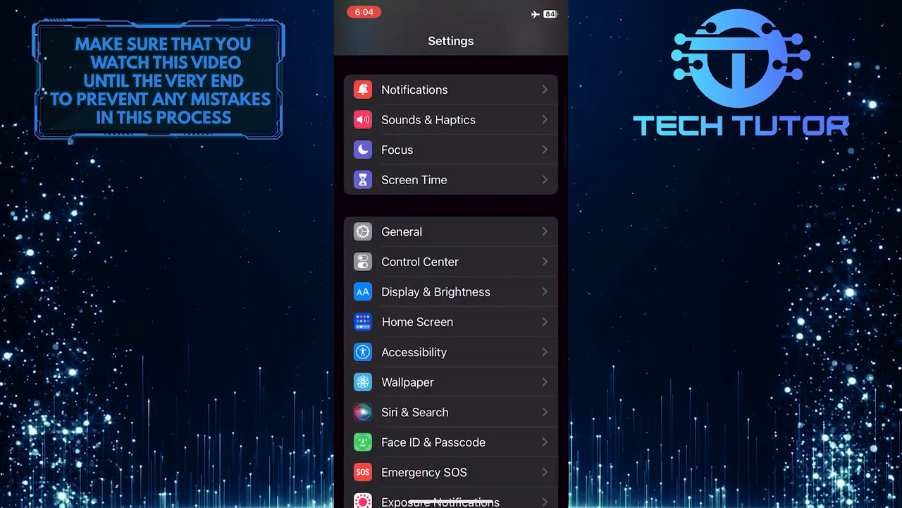
scroll(down, 3)
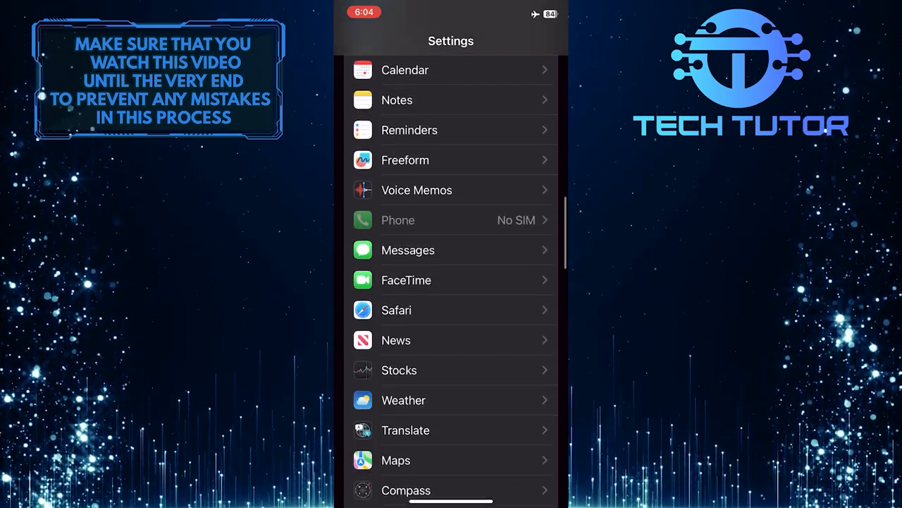
scroll(down, 3)
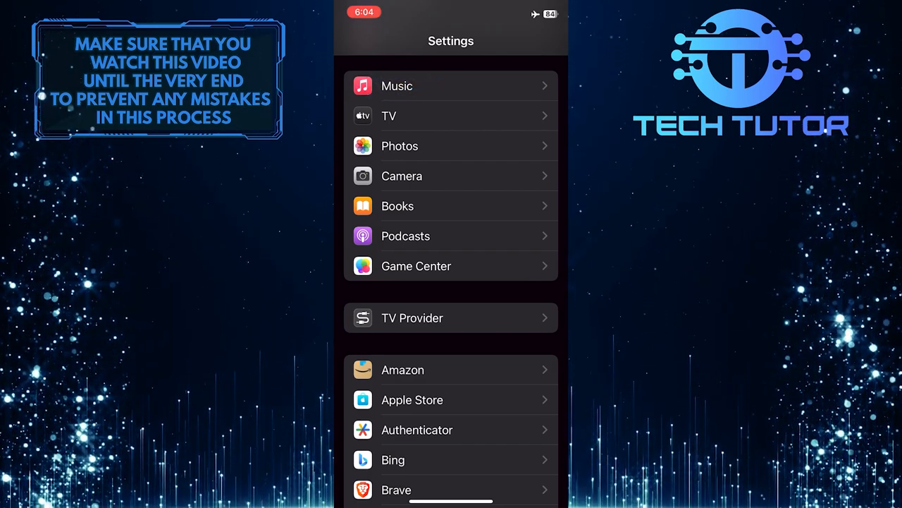
click(397, 86)
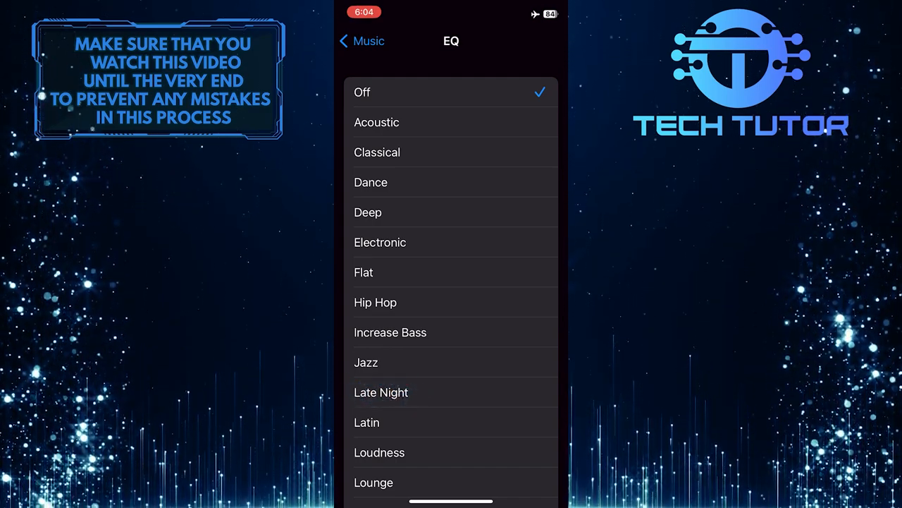
Step: Choose Late Night from the Music EQ preset list
click(381, 392)
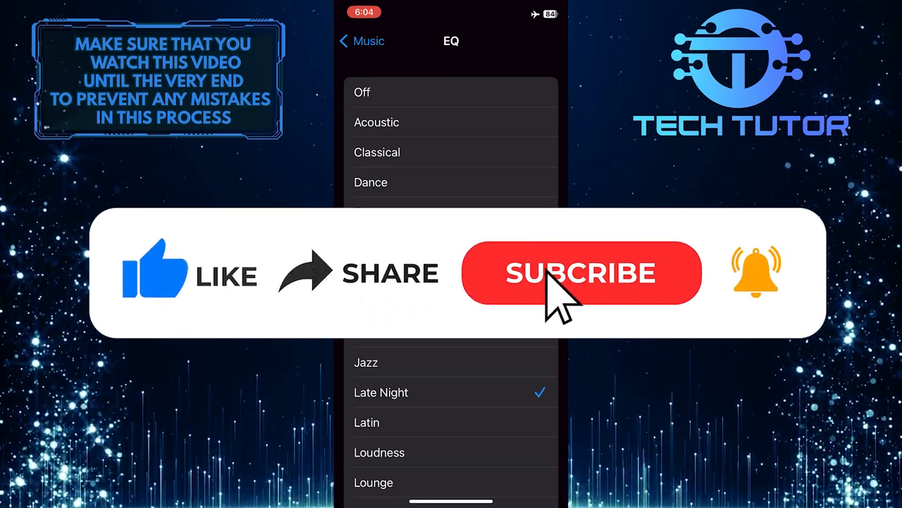
click(581, 273)
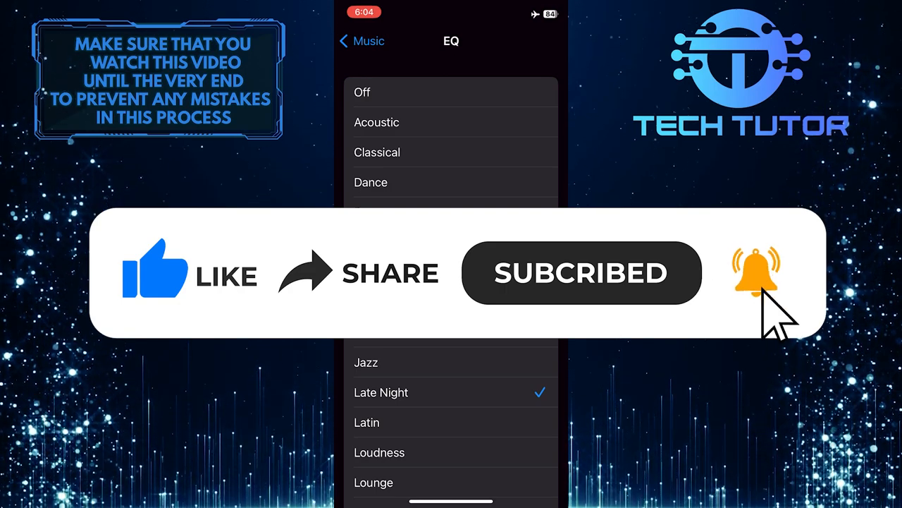